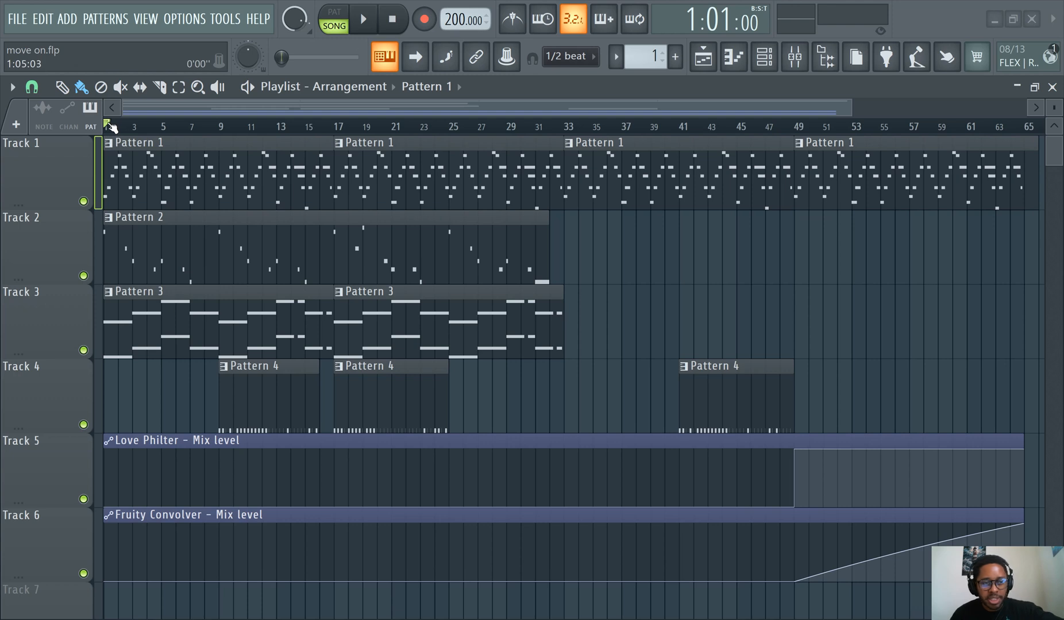
Start an 'Intro ends' marker at bar 9, then undo the entry
{"action": "left_click", "coordinate": [147, 126]}
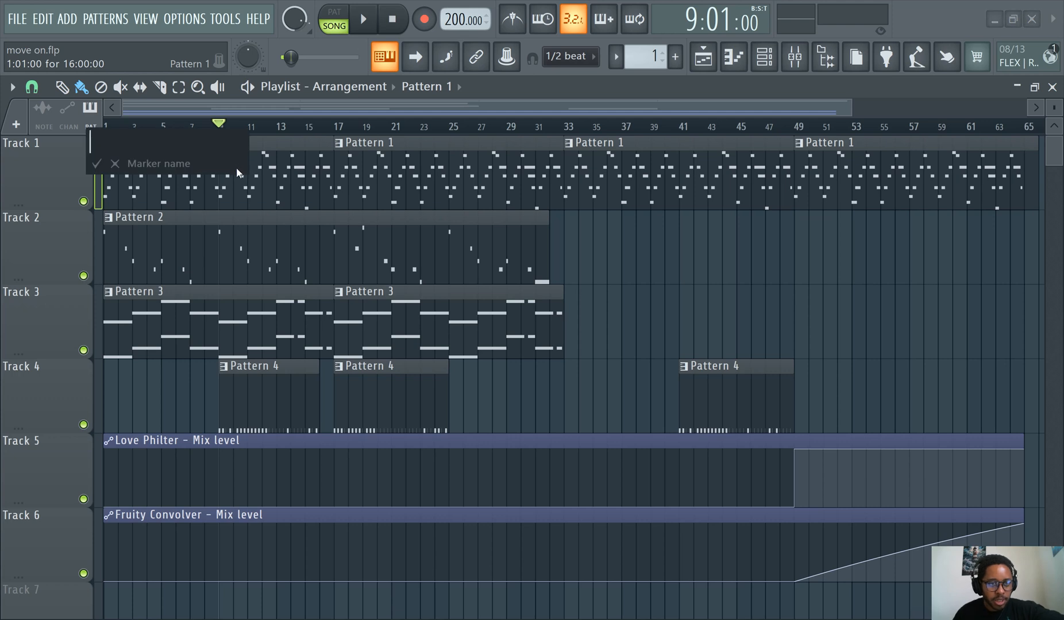
{"action": "type", "text": "Intro ends"}
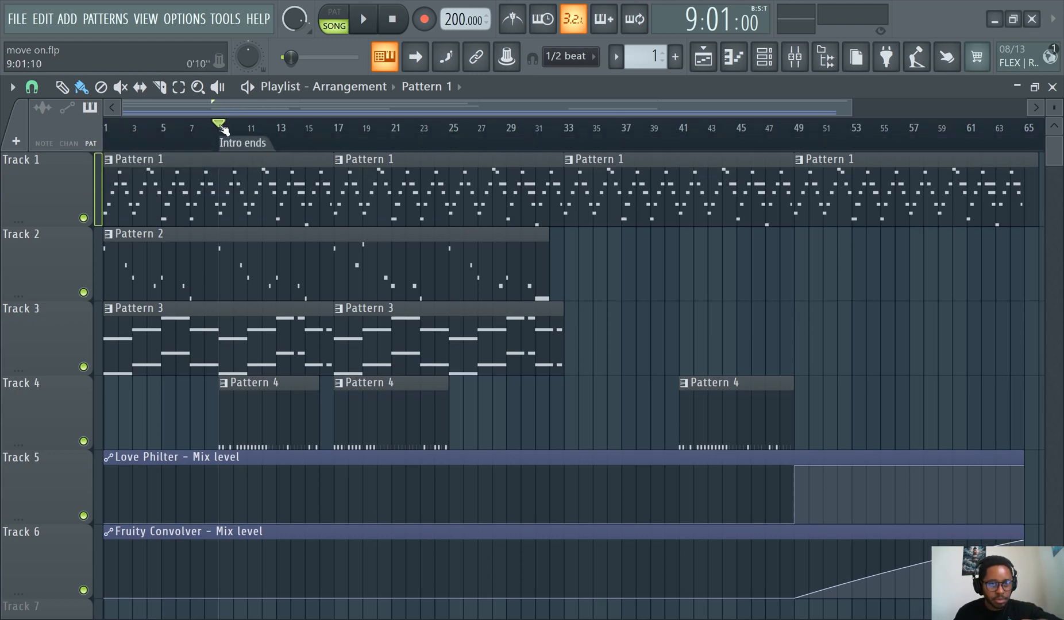
{"action": "key", "text": "ctrl+z"}
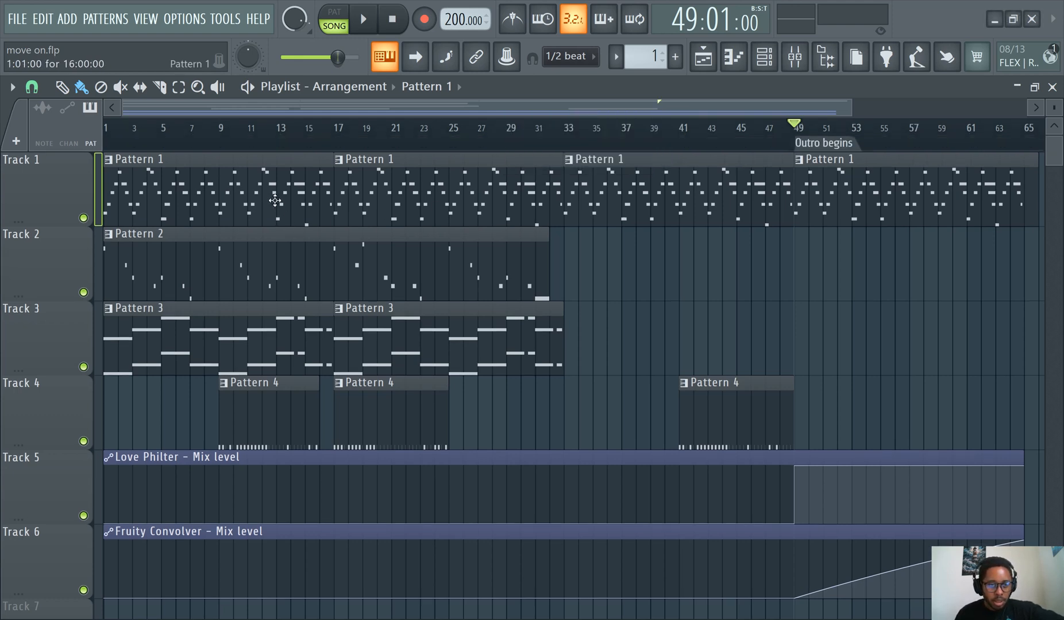
Begin a new marker at bar 9 on the playlist ruler
{"action": "left_click", "coordinate": [204, 127]}
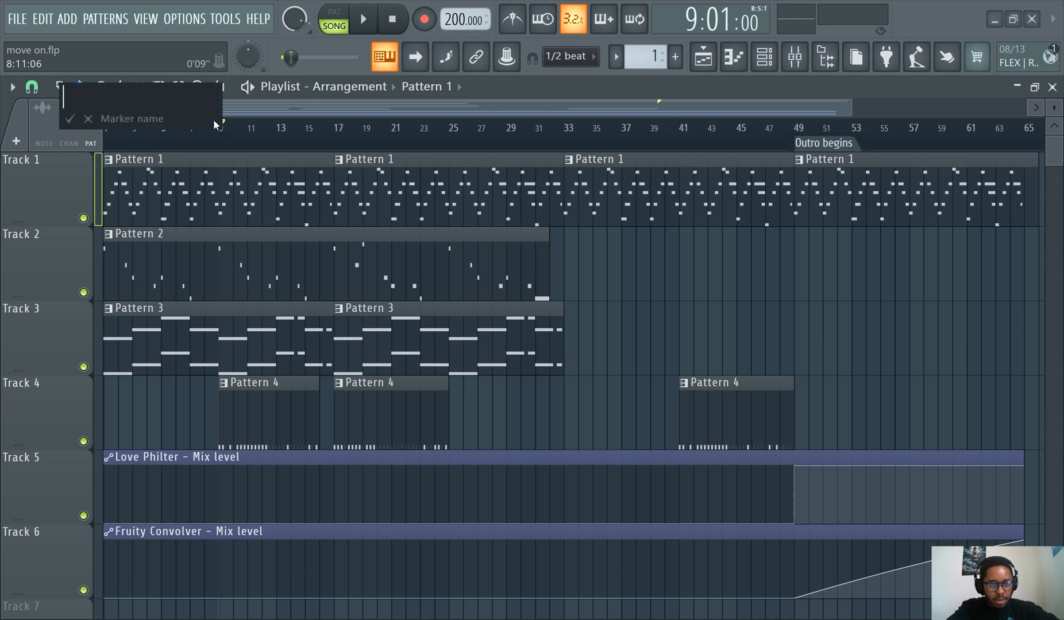
Name the bar 9 marker 'Start rapping here', then begin another marker at bar 25
{"action": "type", "text": "Start Ta"}
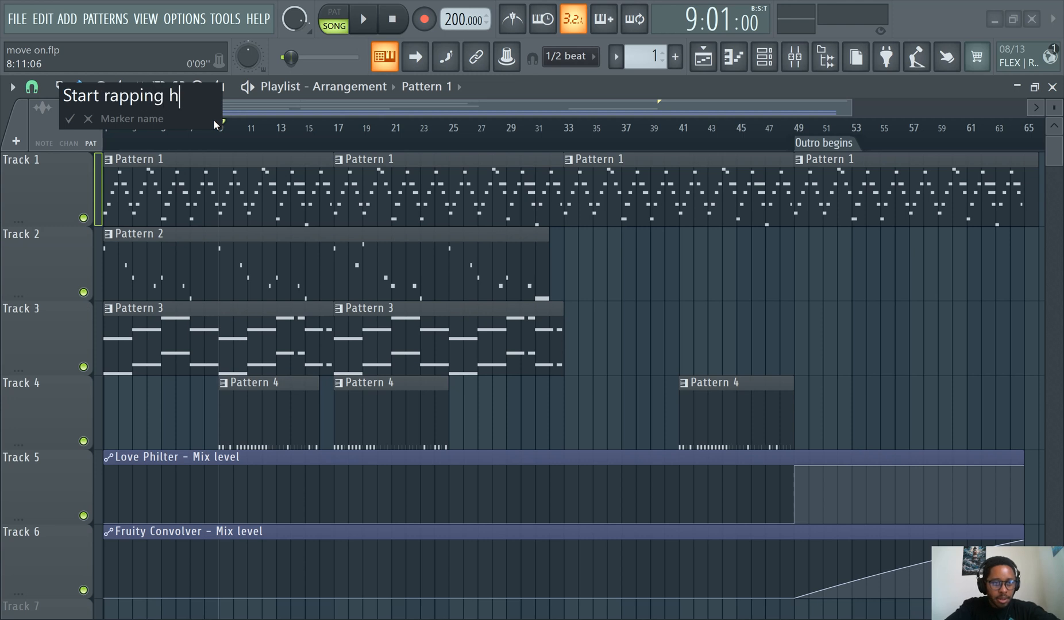
{"action": "type", "text": "ereo"}
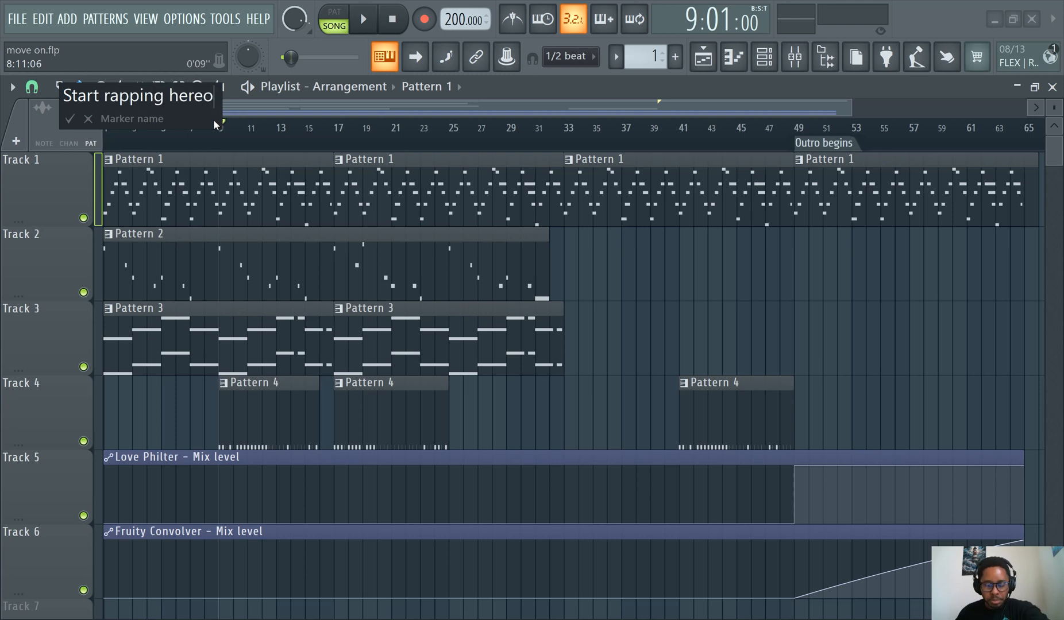
{"action": "left_click", "coordinate": [70, 118]}
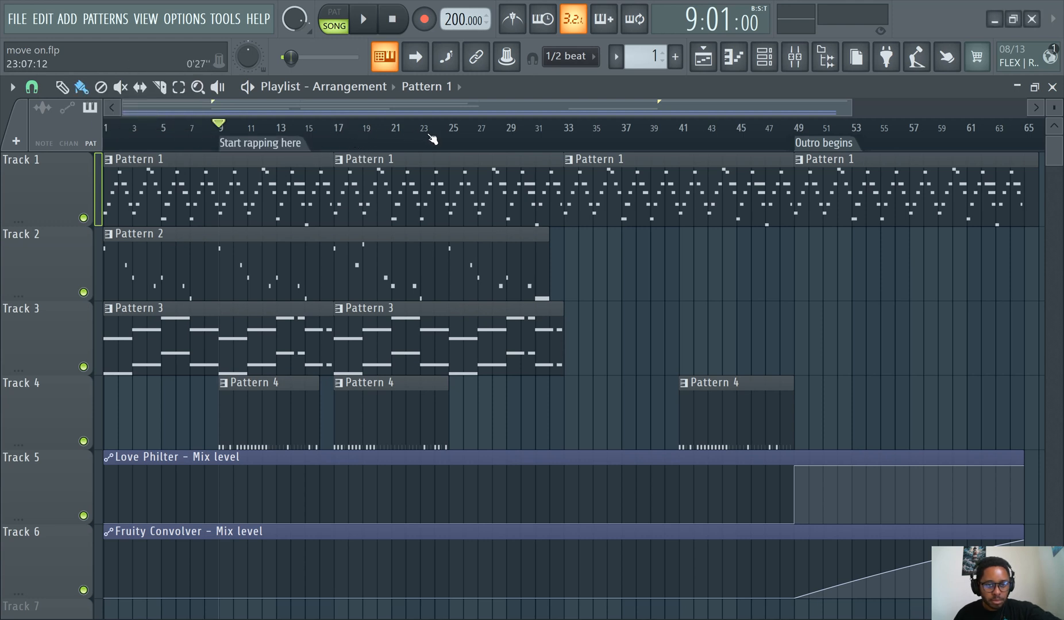
{"action": "left_click", "coordinate": [448, 128]}
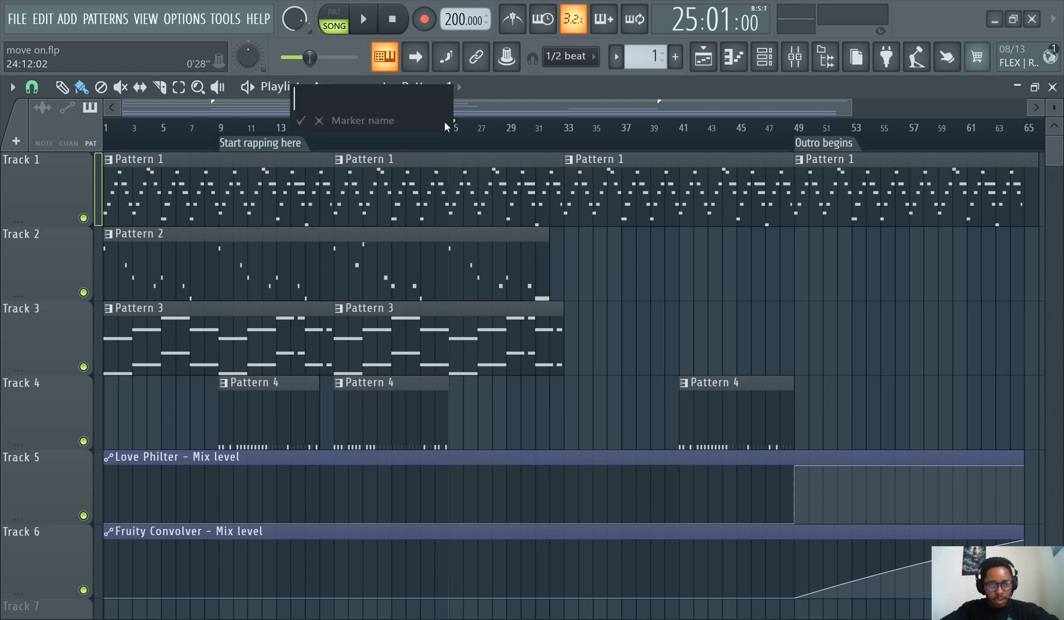
Name the bar 25 marker 'No drums'
{"action": "type", "text": "No"}
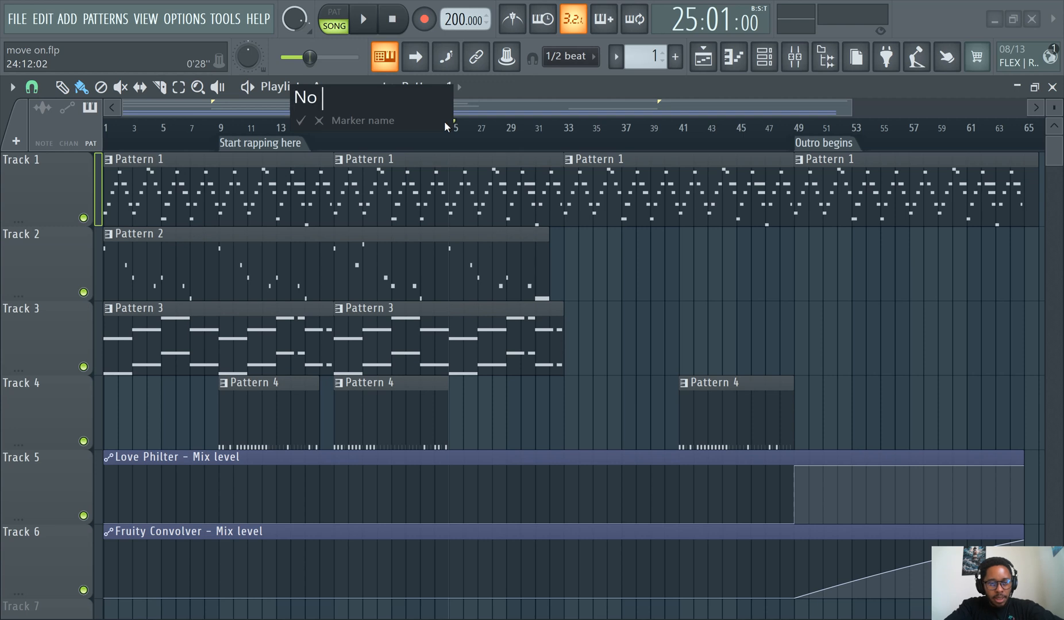
{"action": "type", "text": "drums"}
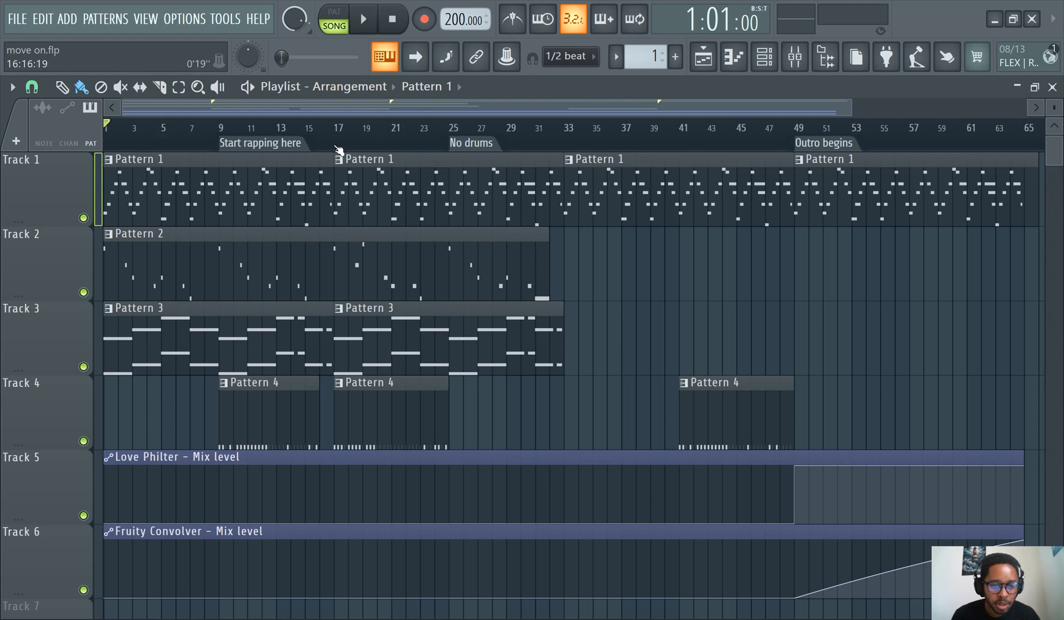
Add a 'Just the guitar' marker at bar 33 and play the song from the start
{"action": "right_click", "coordinate": [339, 150]}
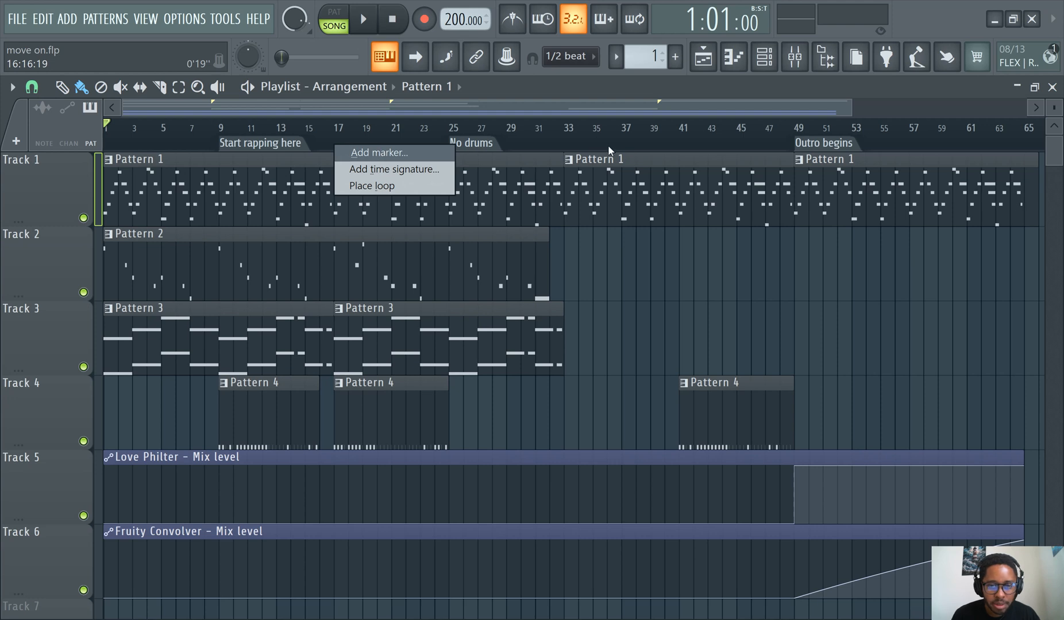
{"action": "left_click", "coordinate": [379, 151]}
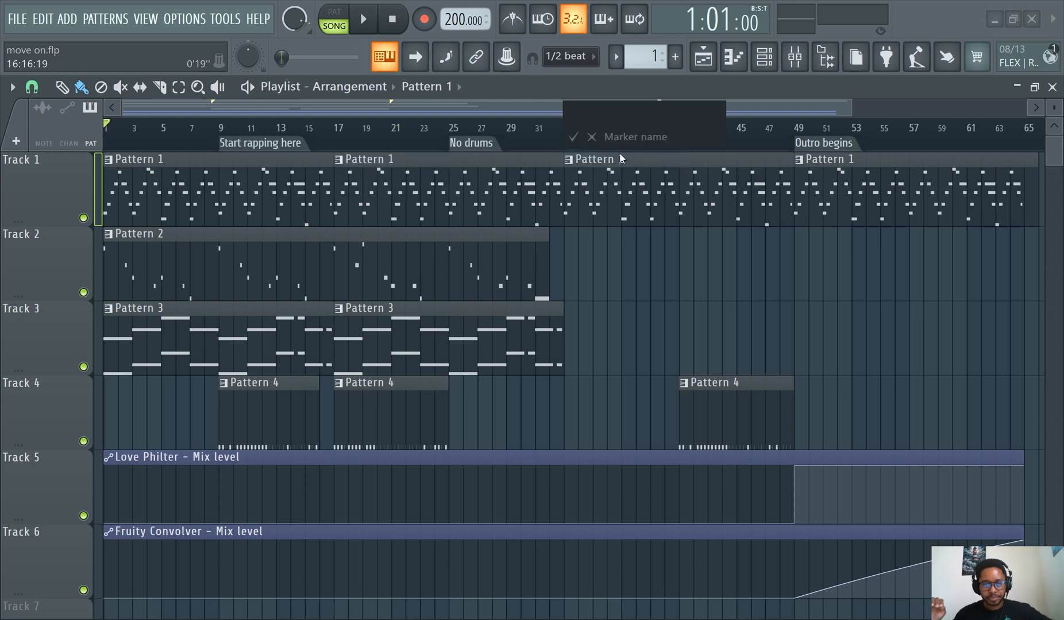
{"action": "type", "text": "Just the guitar"}
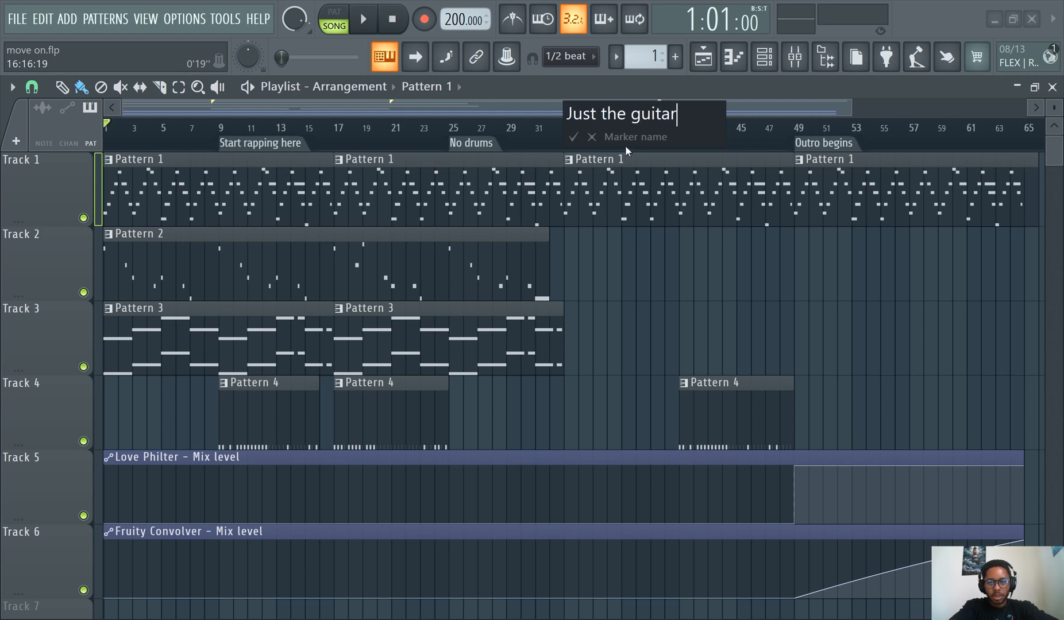
{"action": "left_click", "coordinate": [573, 136]}
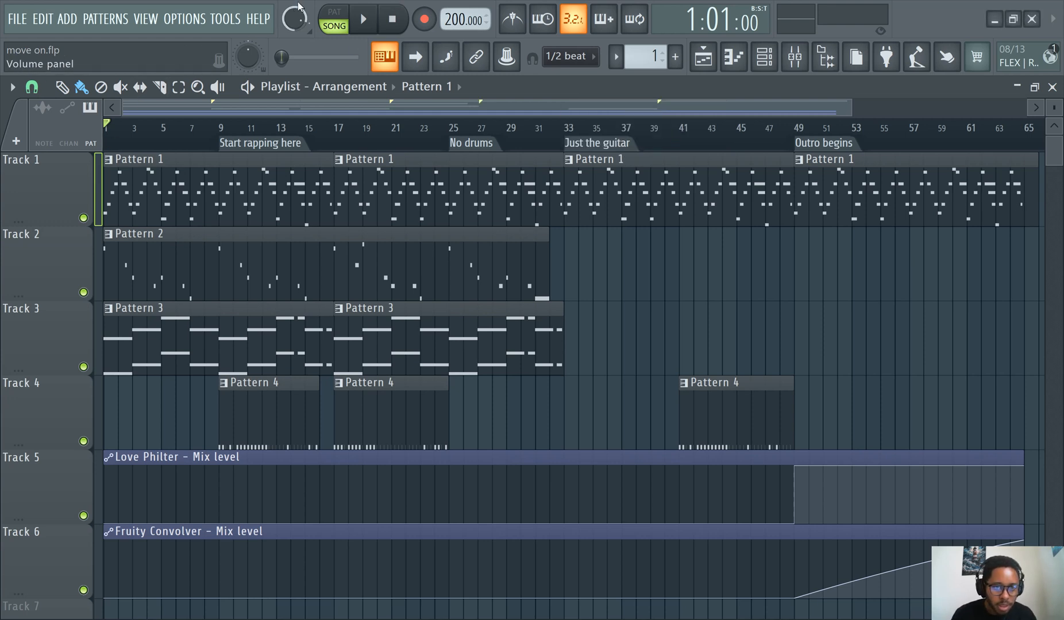
{"action": "left_click", "coordinate": [362, 19]}
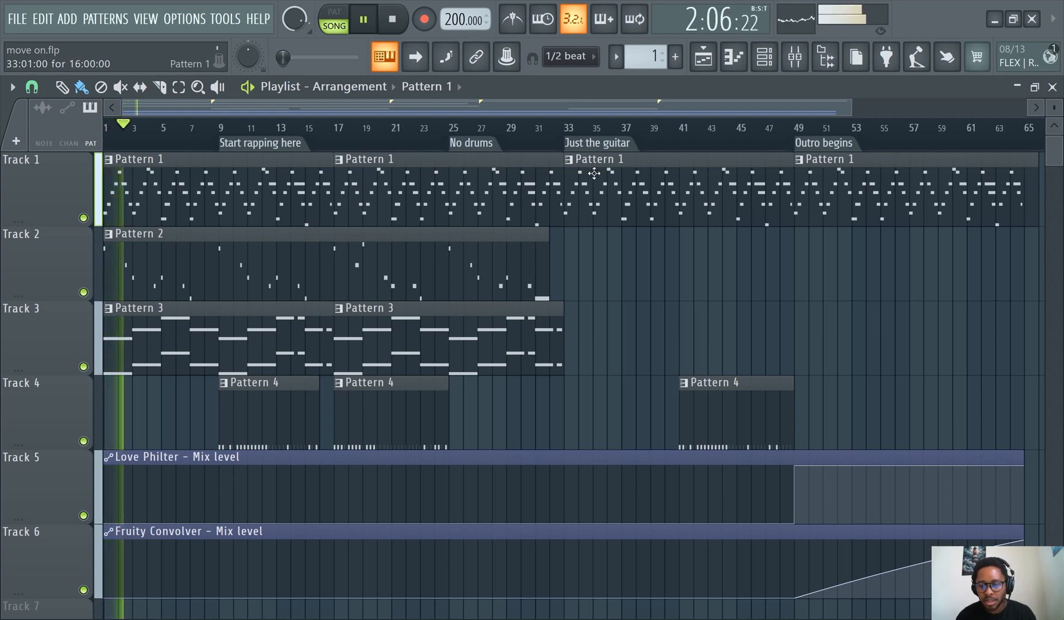